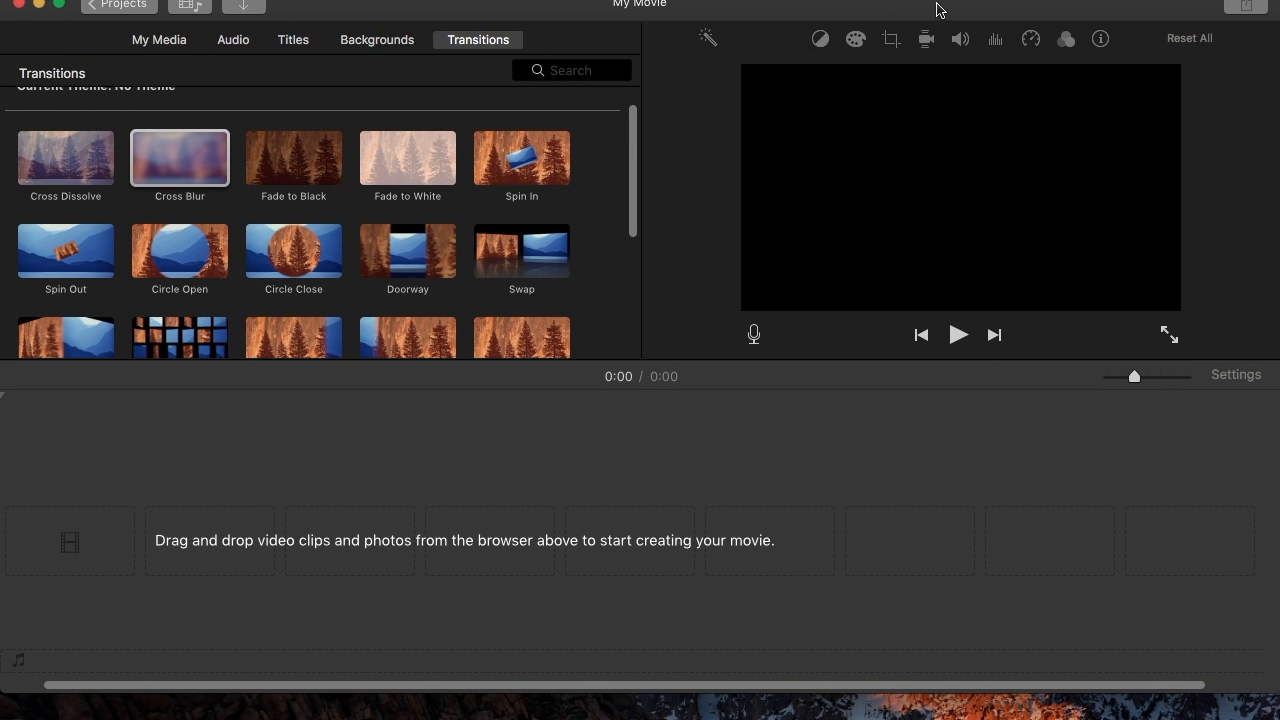
mouse_move(1056, 10)
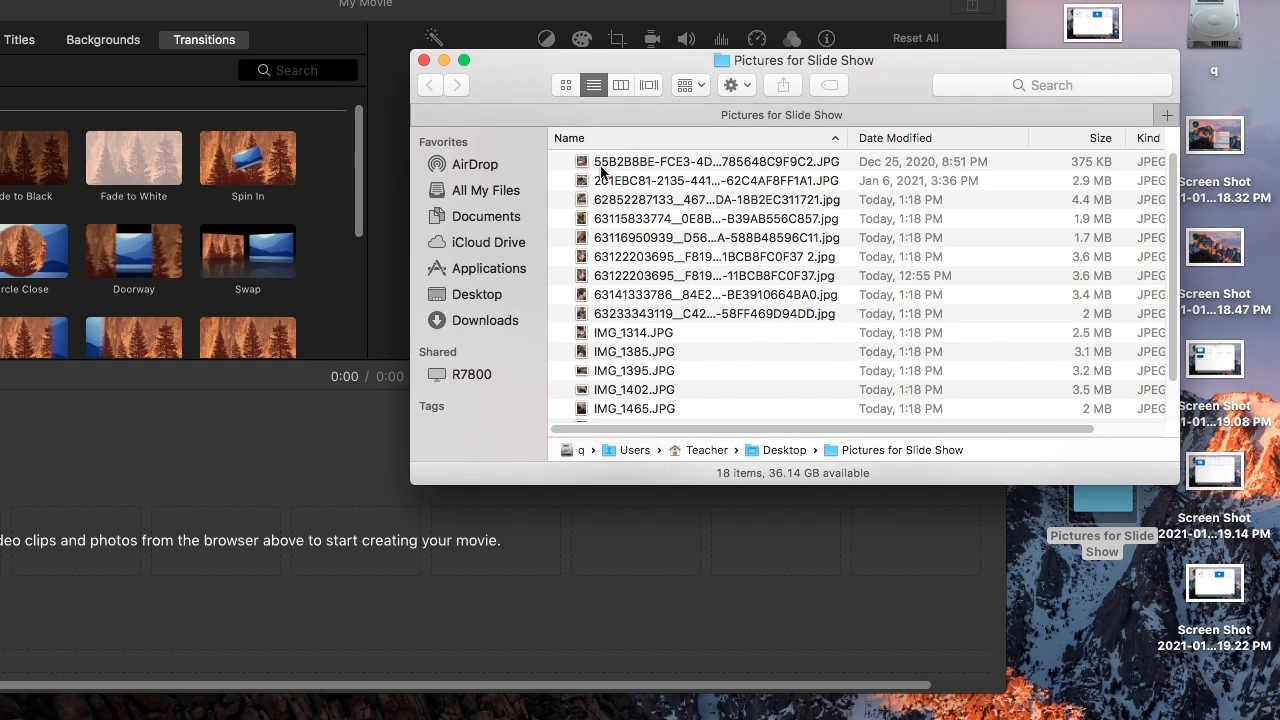
Step: Select all 18 photos in the Pictures for Slide Show folder for the timeline, then close the folder
left_click(716, 160)
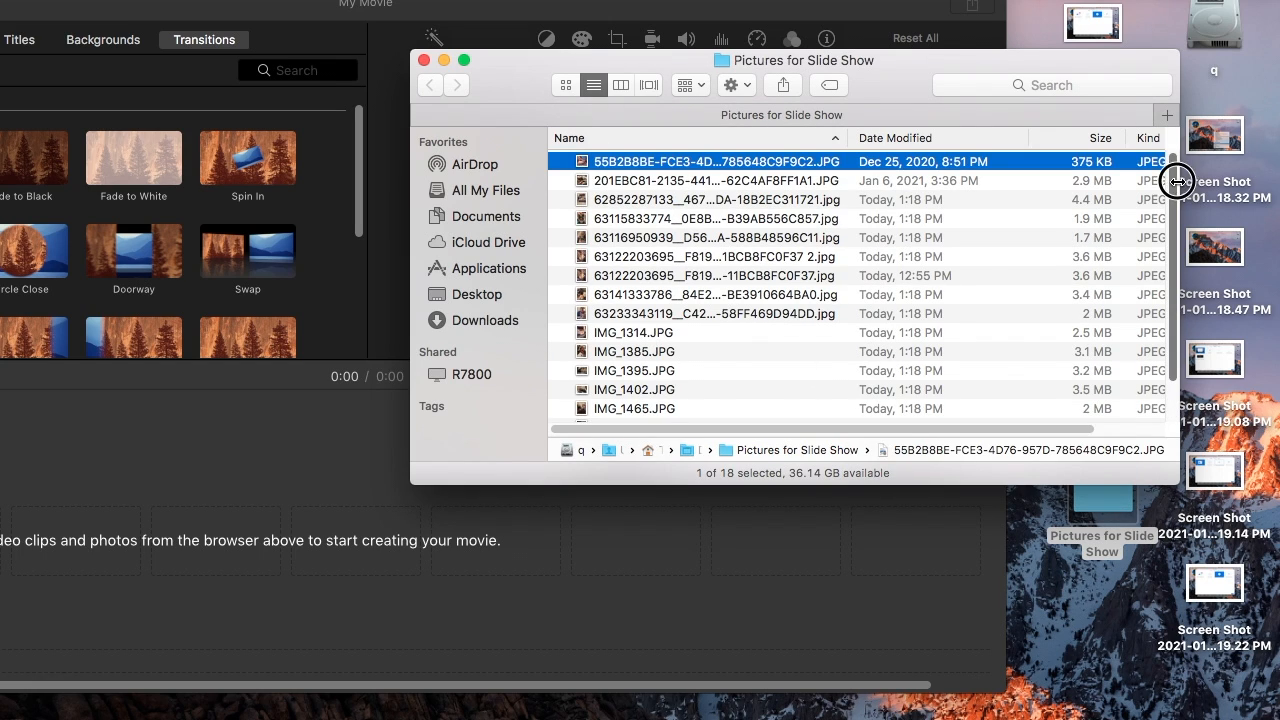
key("cmd+a")
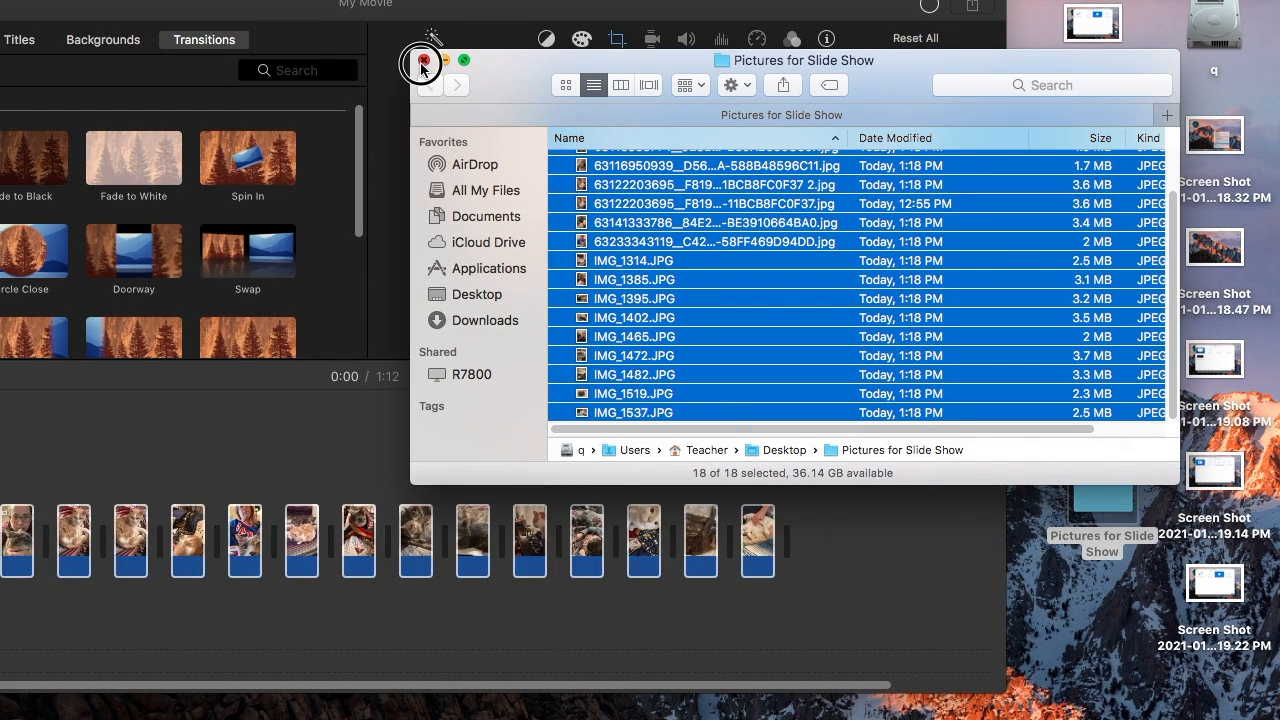
left_click(424, 60)
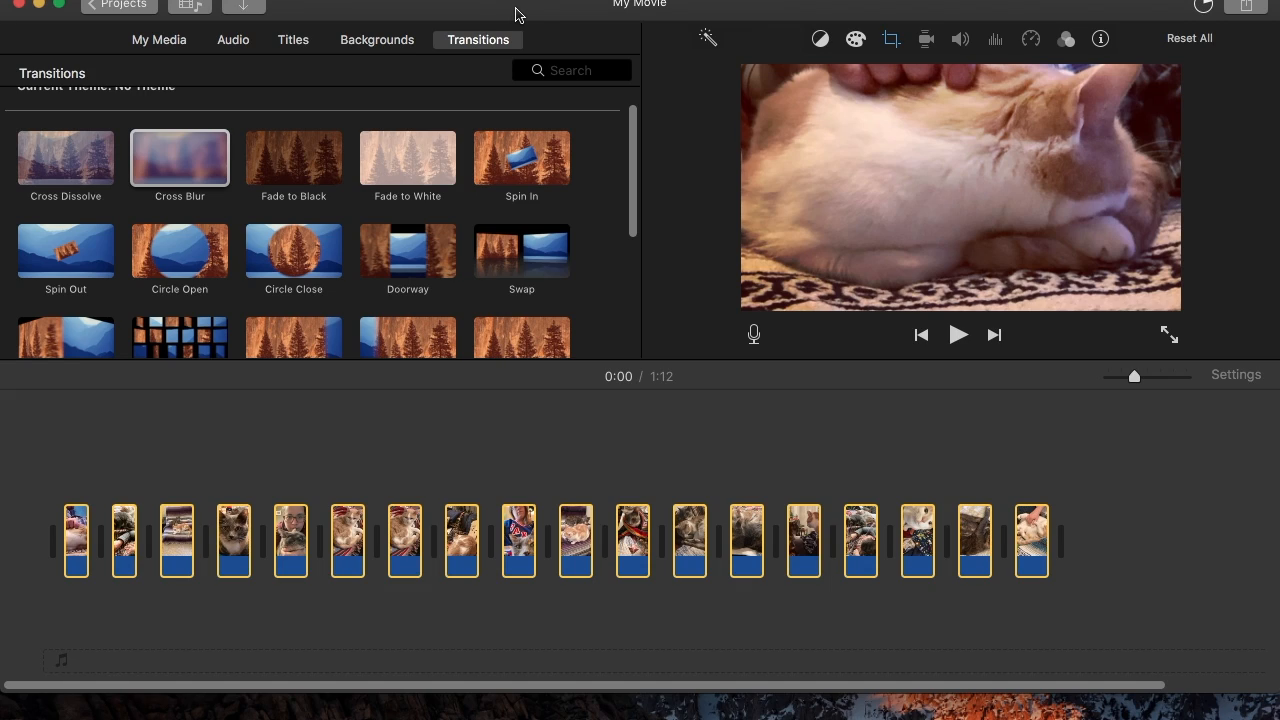
mouse_move(516, 20)
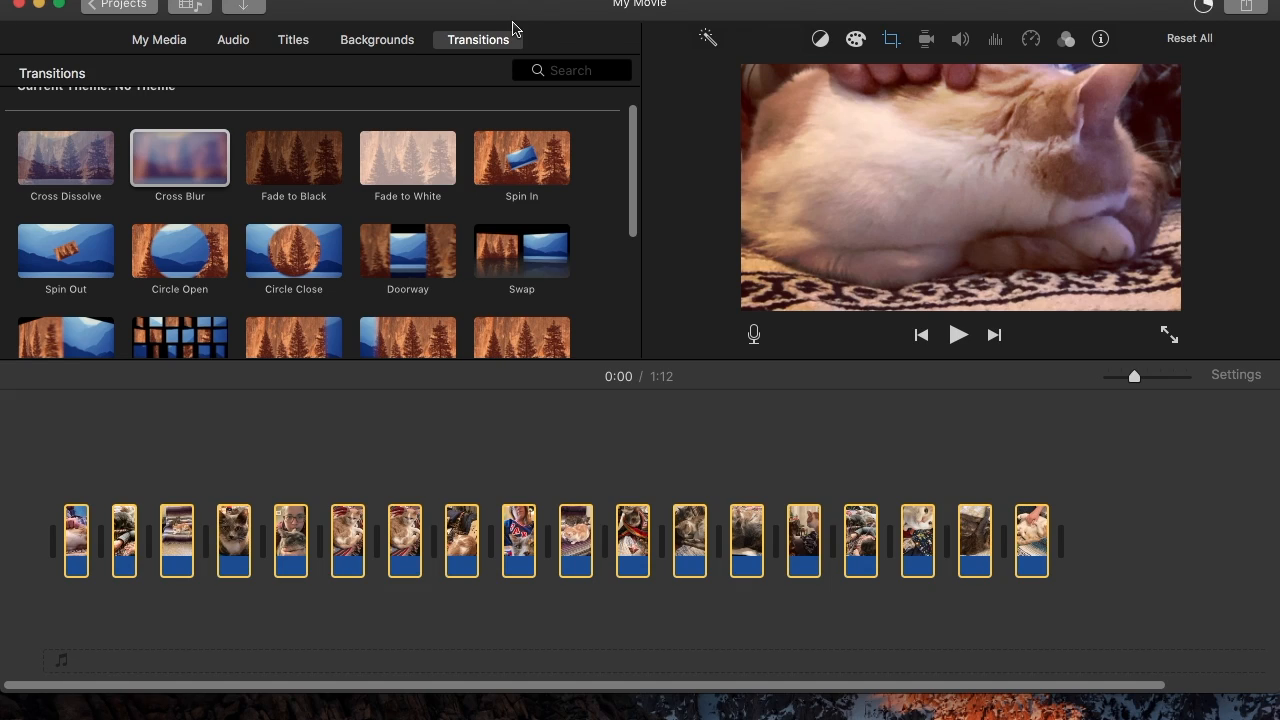
mouse_move(952, 124)
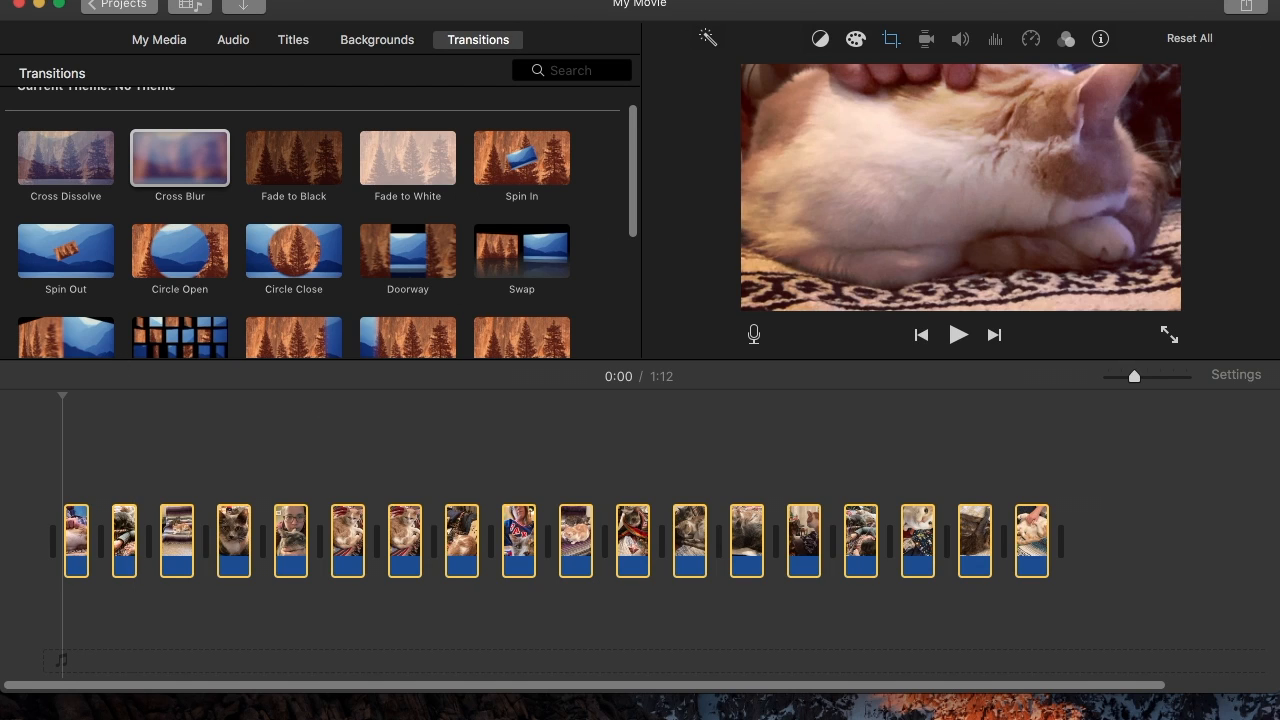
Step: Set a longer duration on the selected photo clips so the slideshow runs 1:29
left_click(1100, 38)
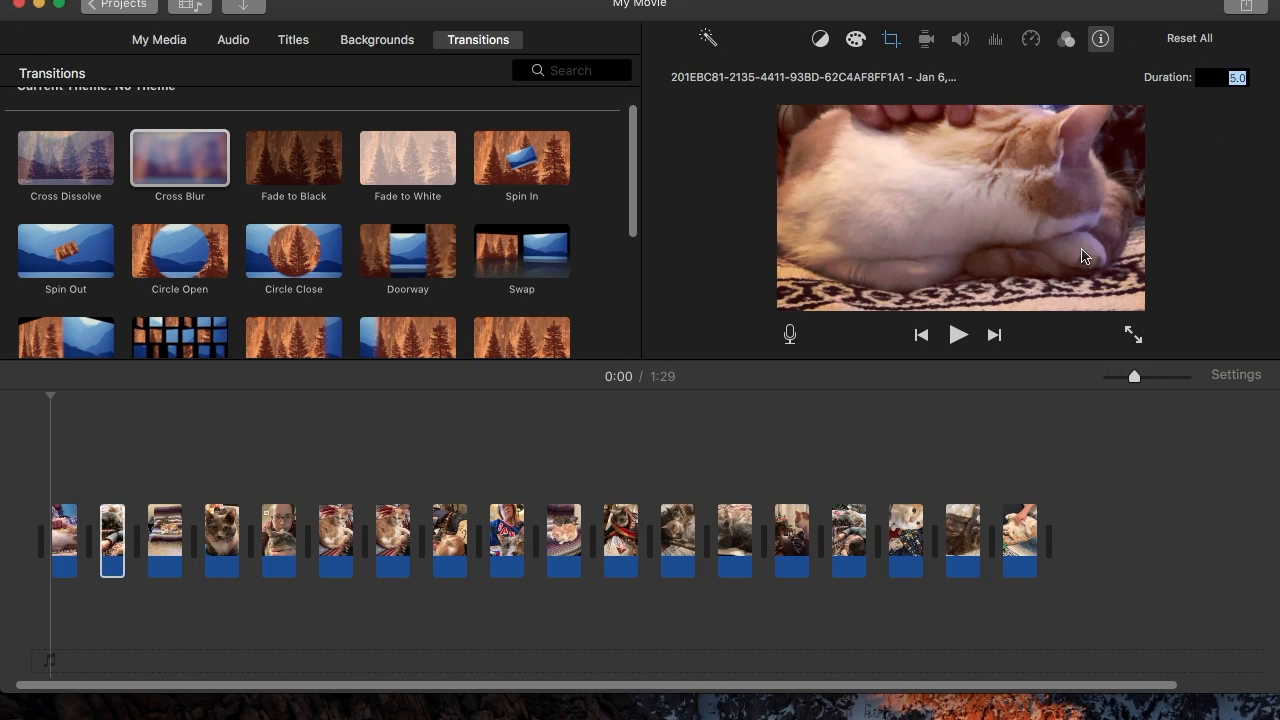
left_click(112, 532)
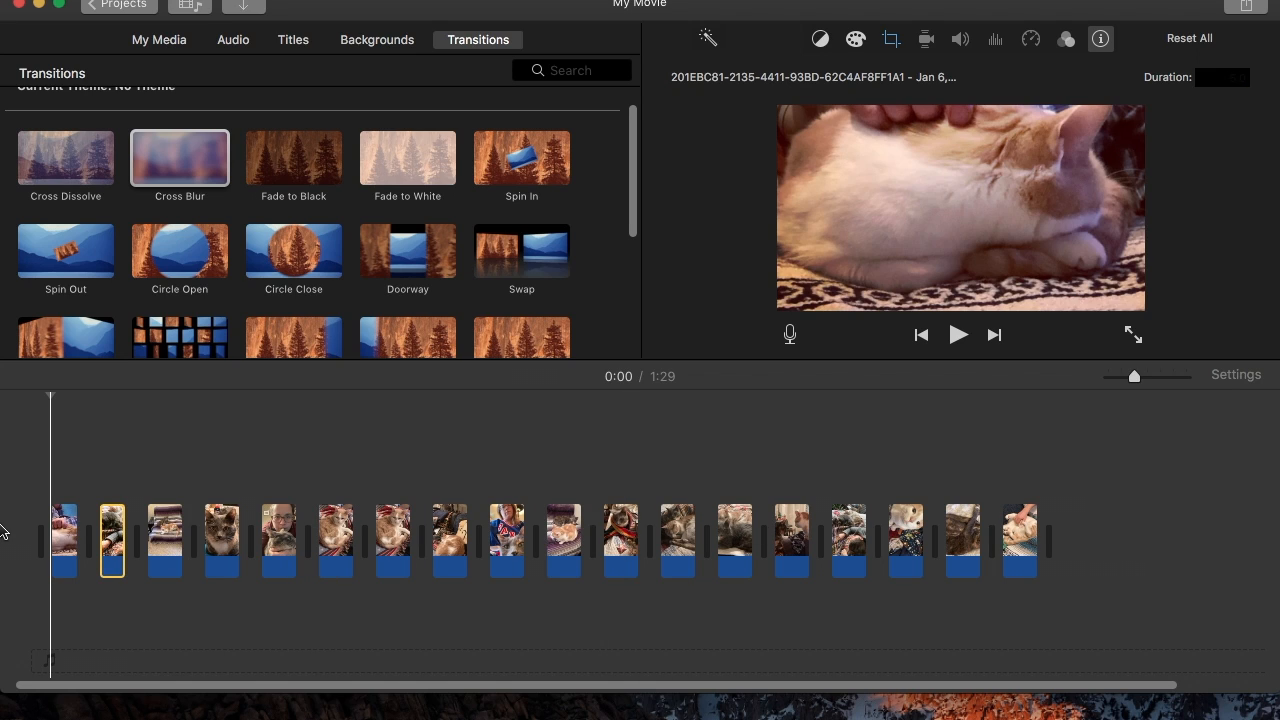
mouse_move(42, 500)
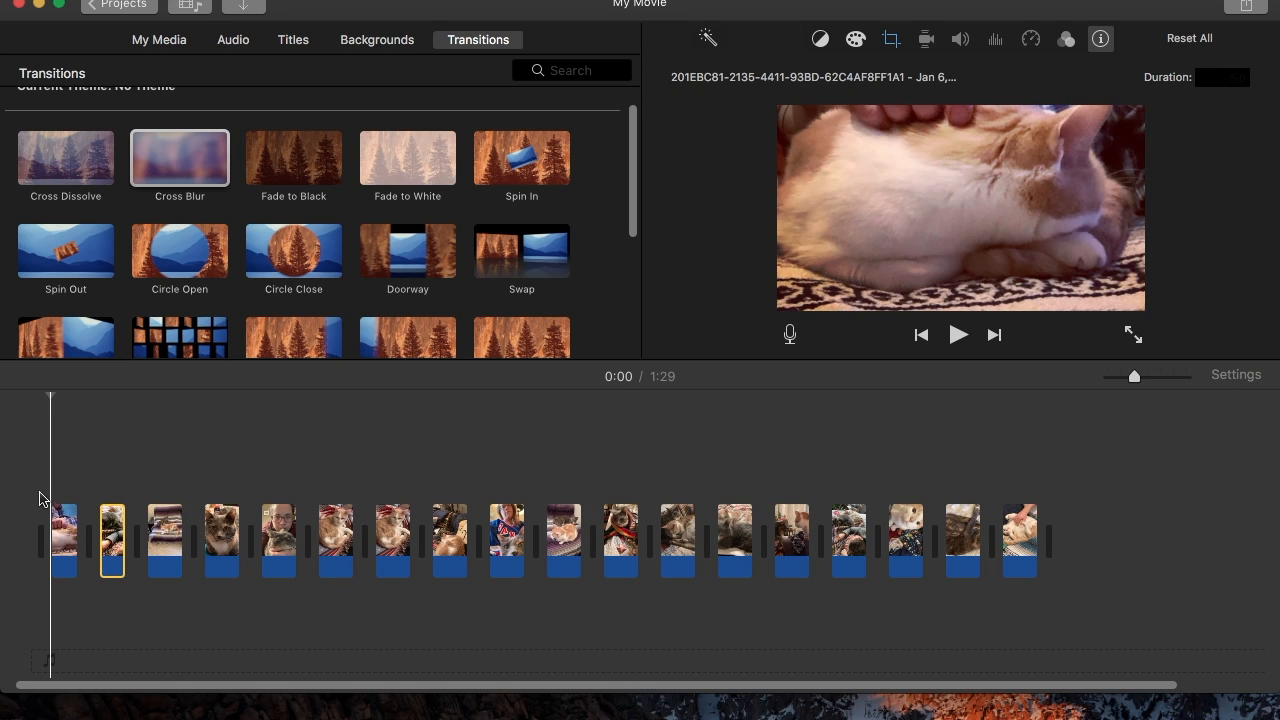
Step: Preview a couple of photo clips, then select the first clip in the timeline
left_click(108, 520)
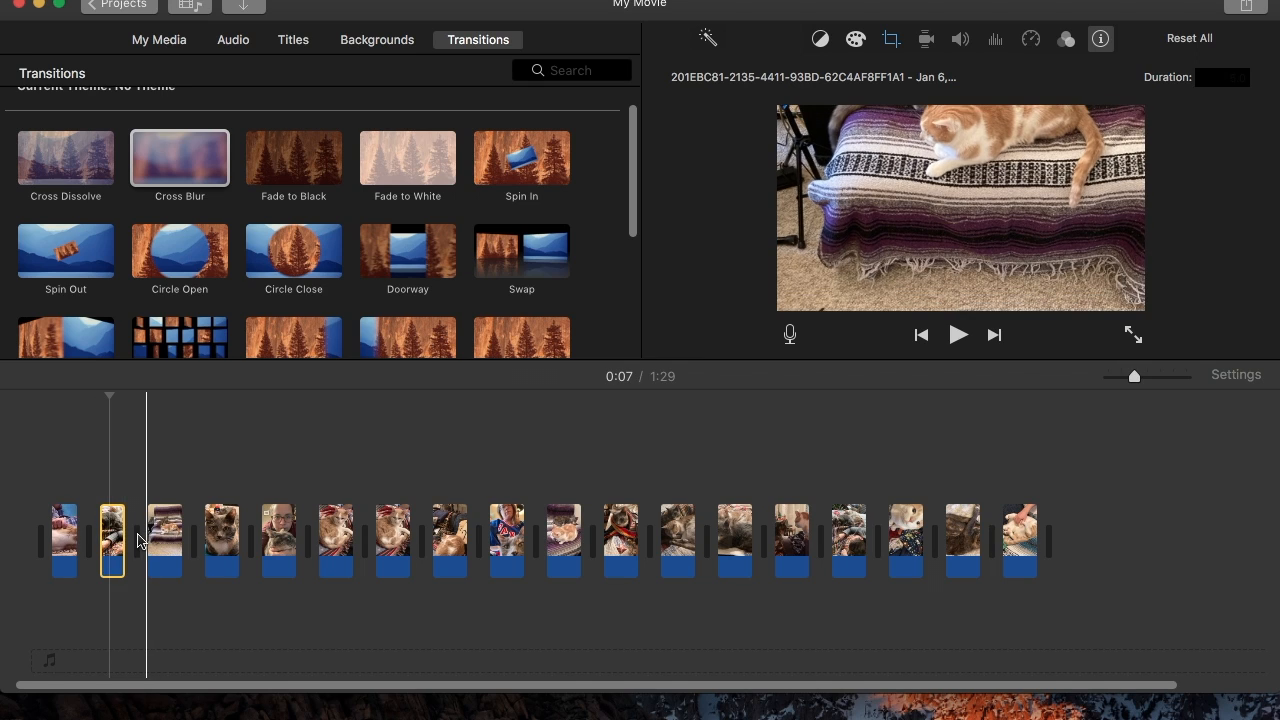
left_click(956, 334)
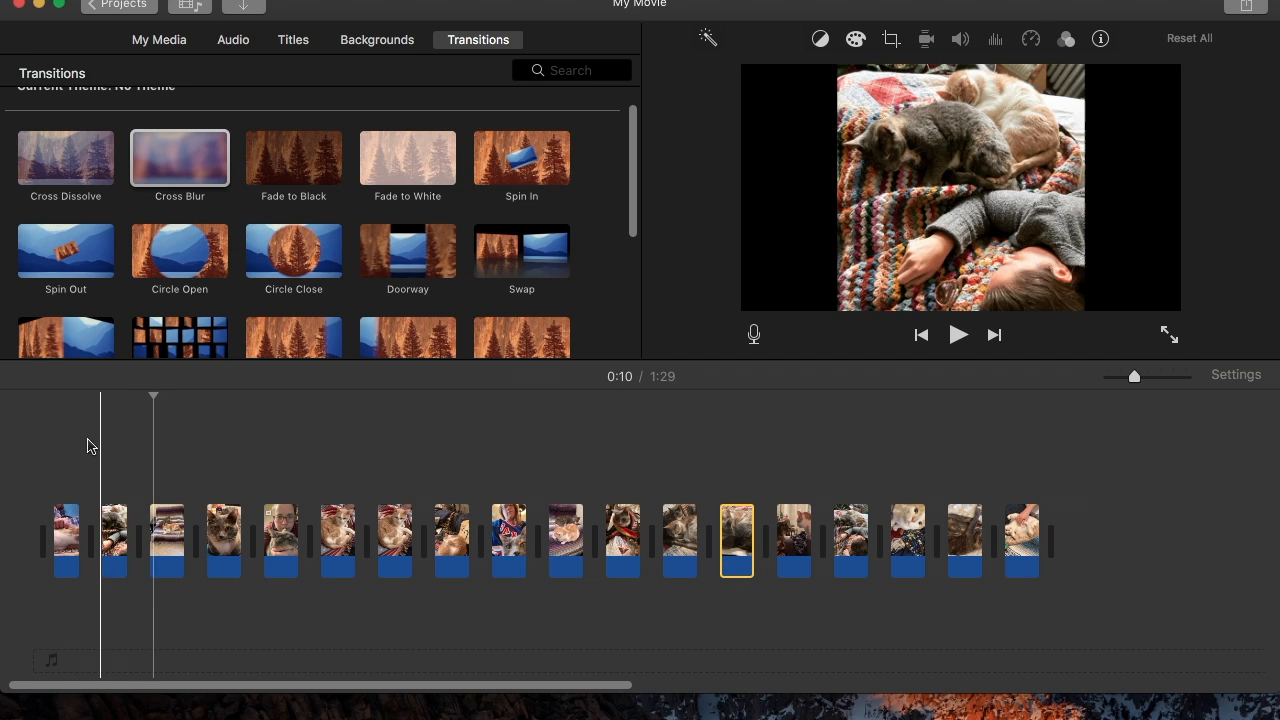
left_click(64, 540)
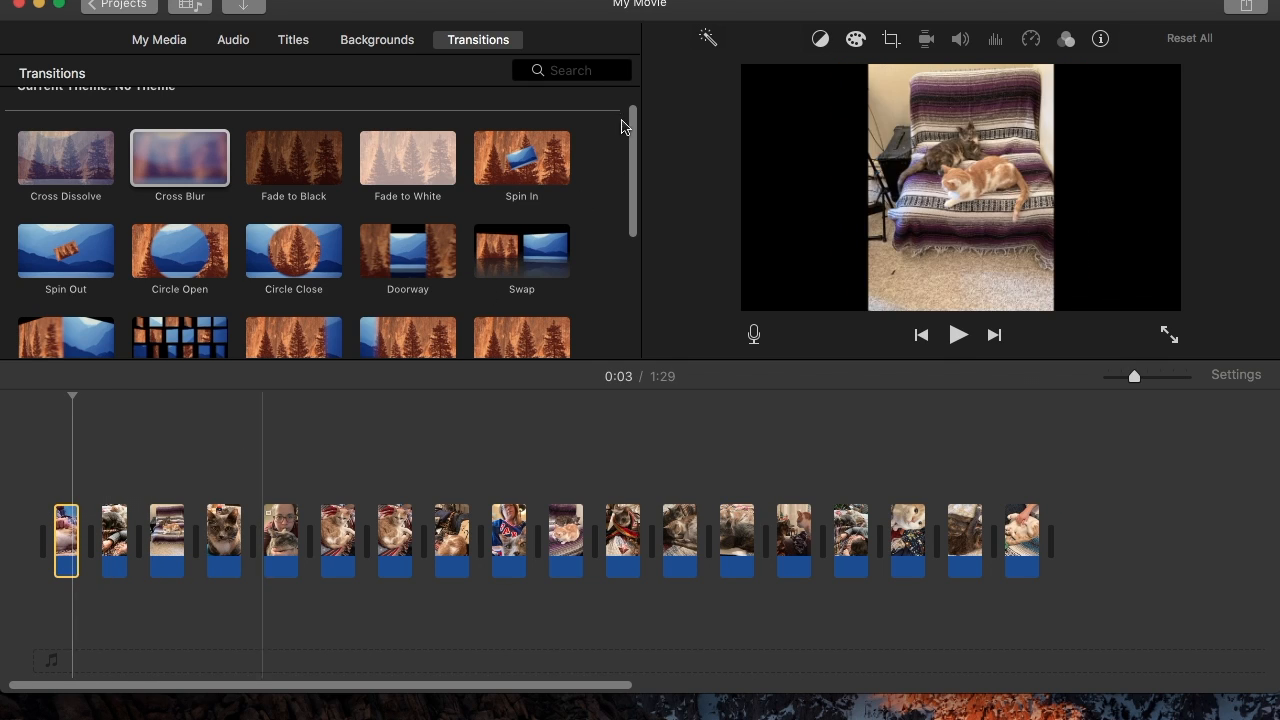
Step: Crop the first photo with Crop to Fill so it covers the whole frame
left_click(890, 38)
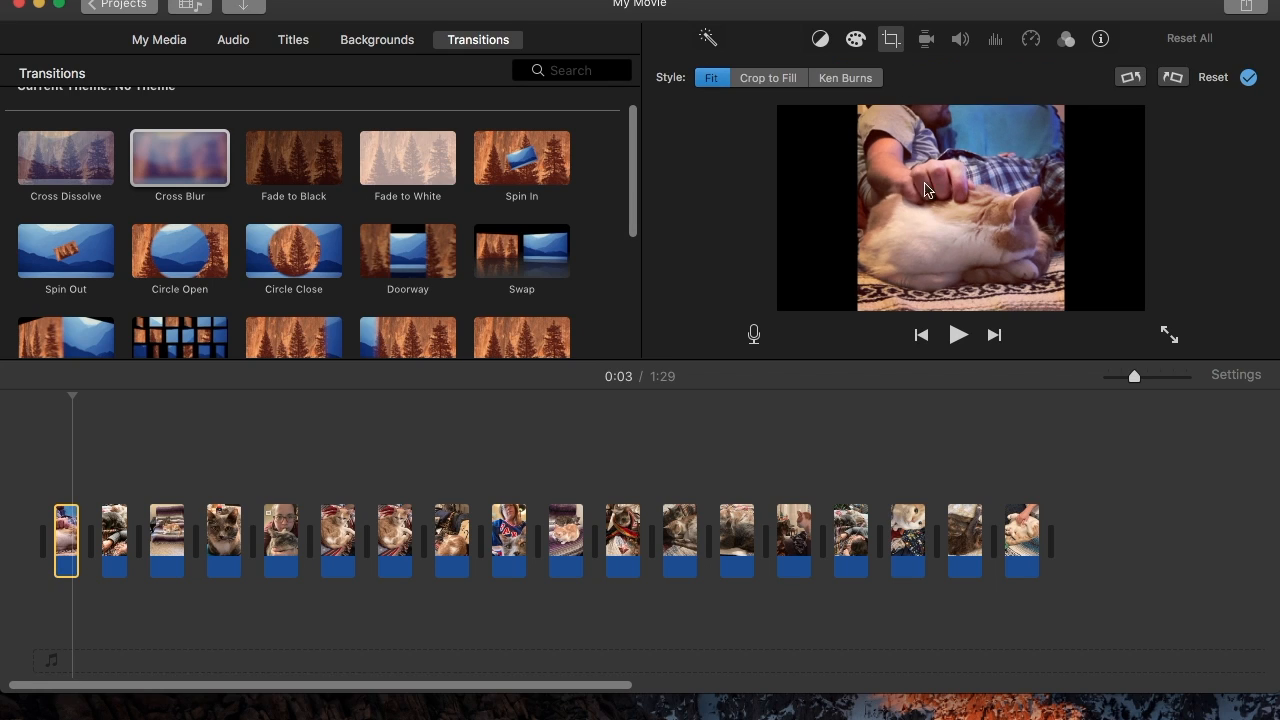
left_click(768, 76)
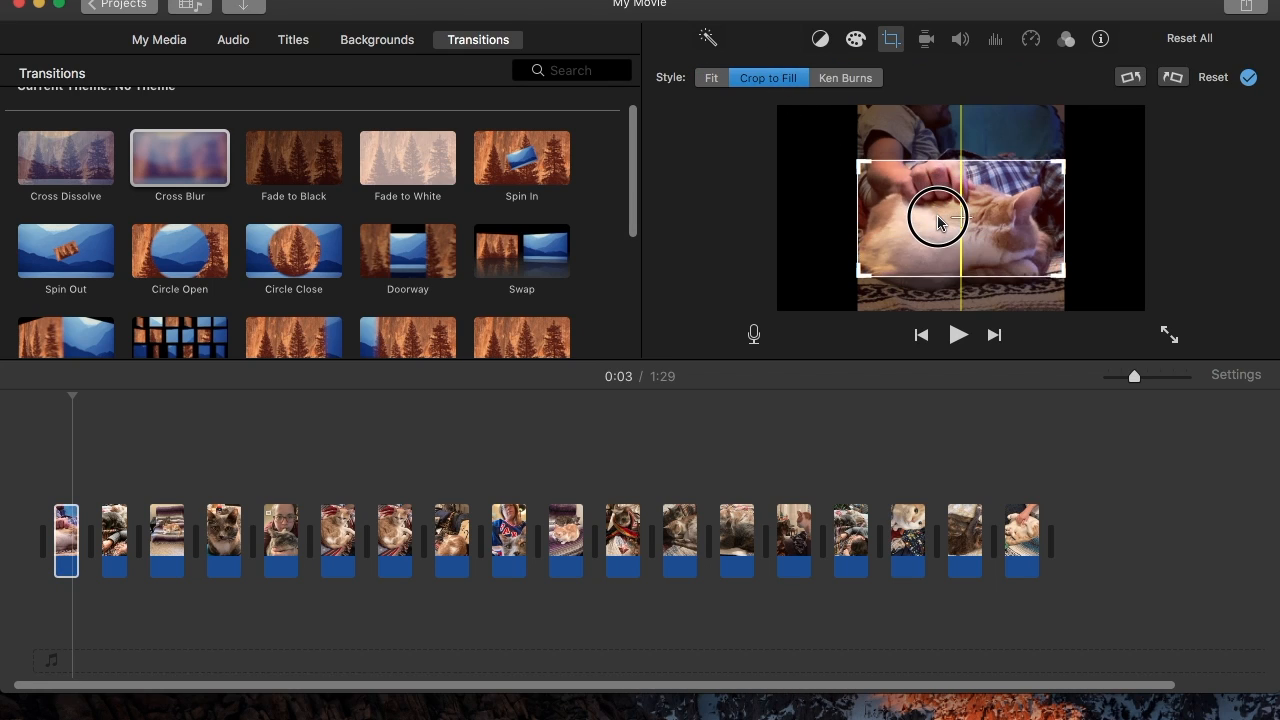
left_click(844, 76)
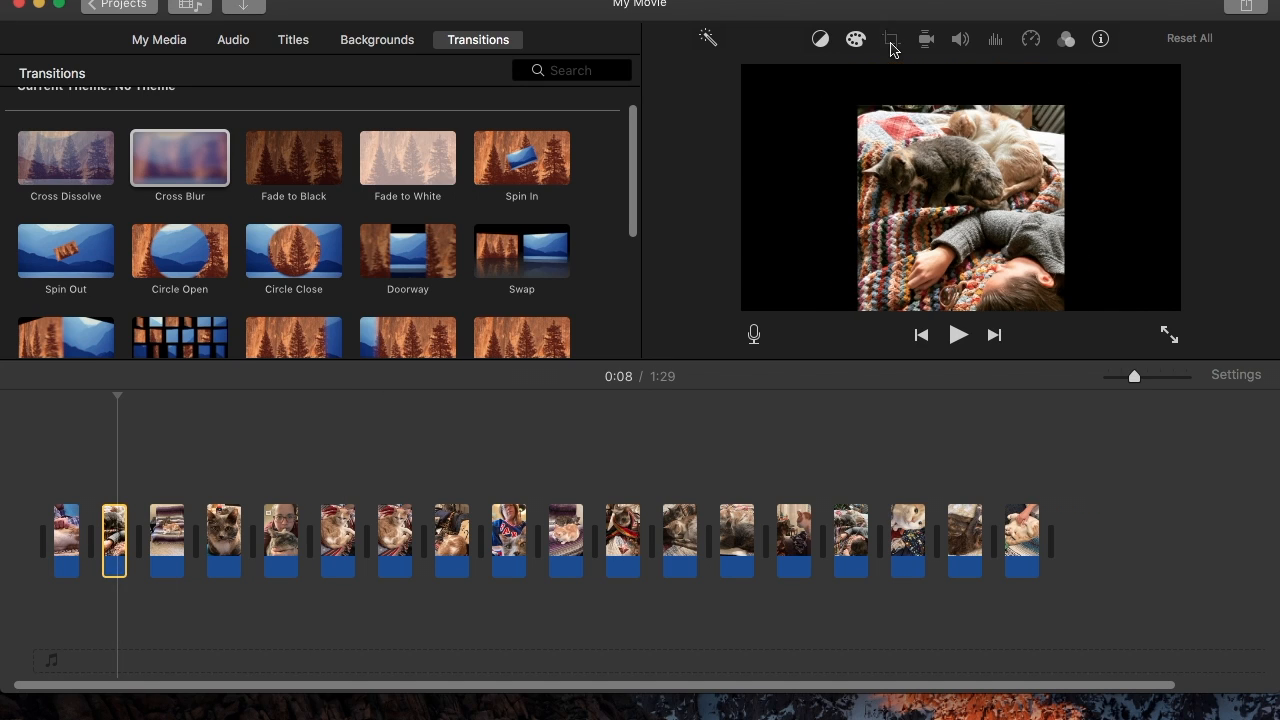
Step: Apply a Ken Burns motion to the second photo with a resized frame
left_click(888, 38)
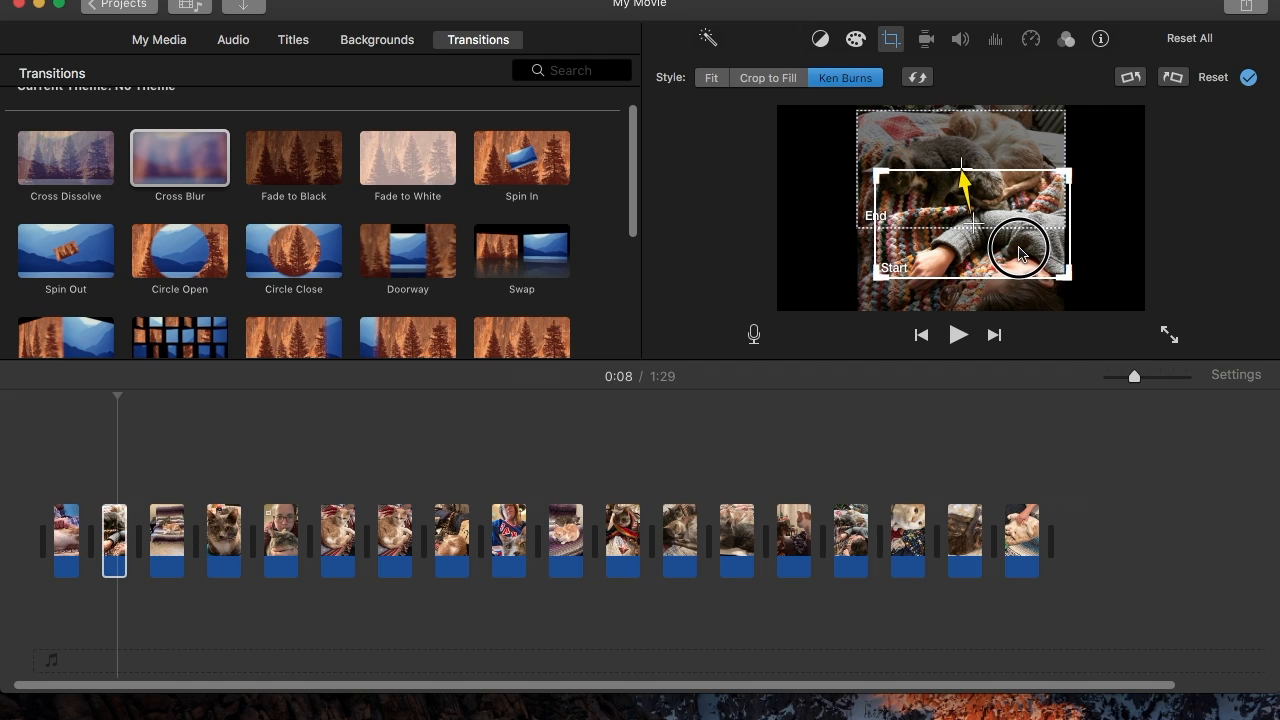
left_click_drag(1020, 248, 1028, 248)
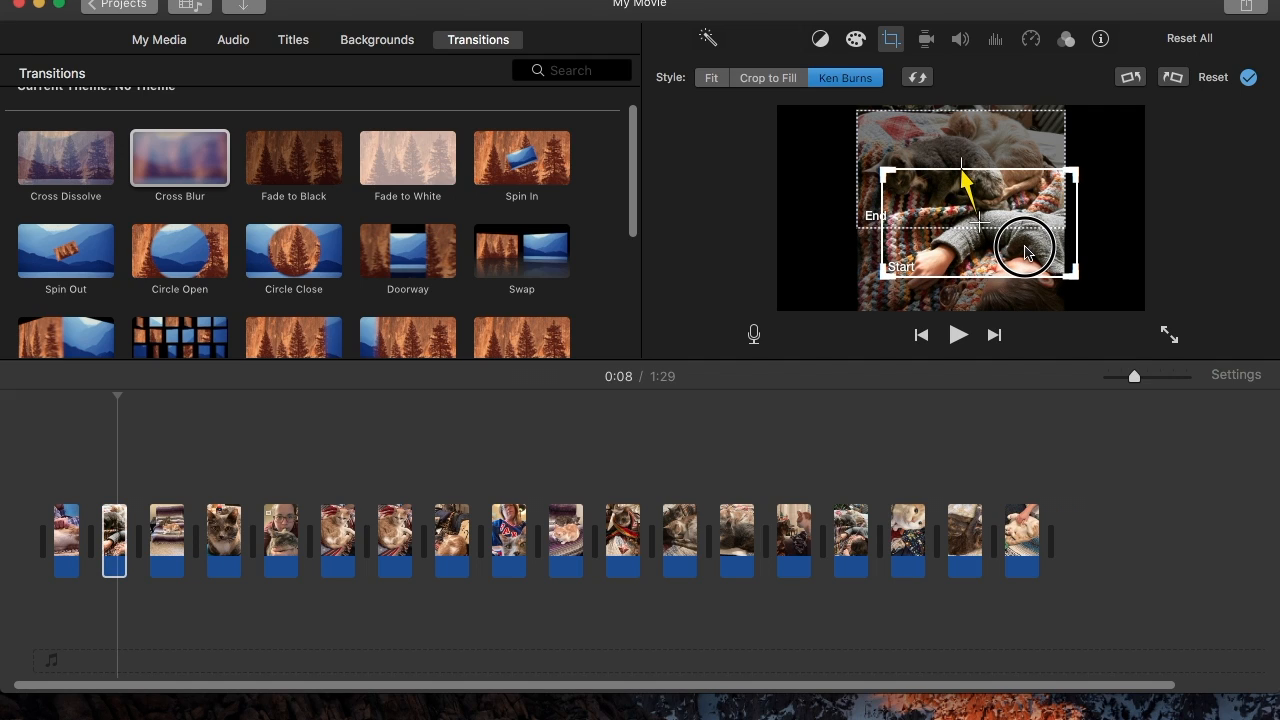
left_click(956, 336)
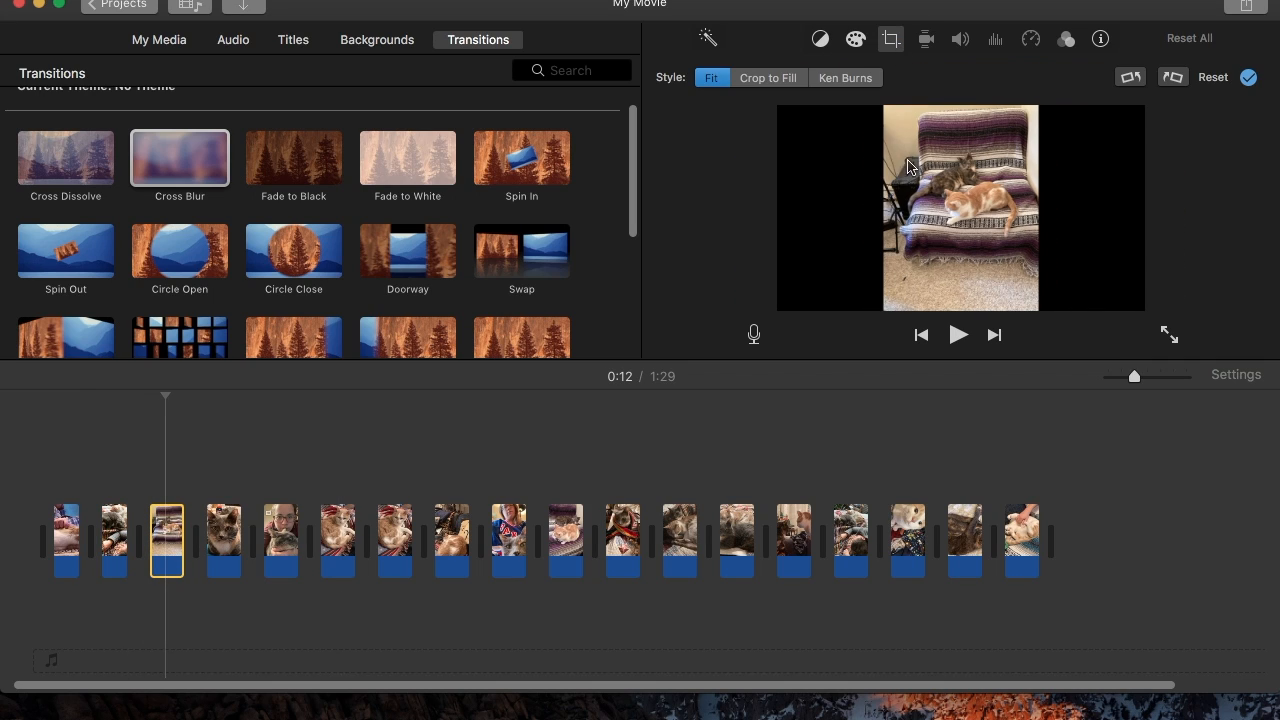
Step: Set the third photo's Ken Burns start and end framing, apply it and preview the motion
left_click(844, 76)
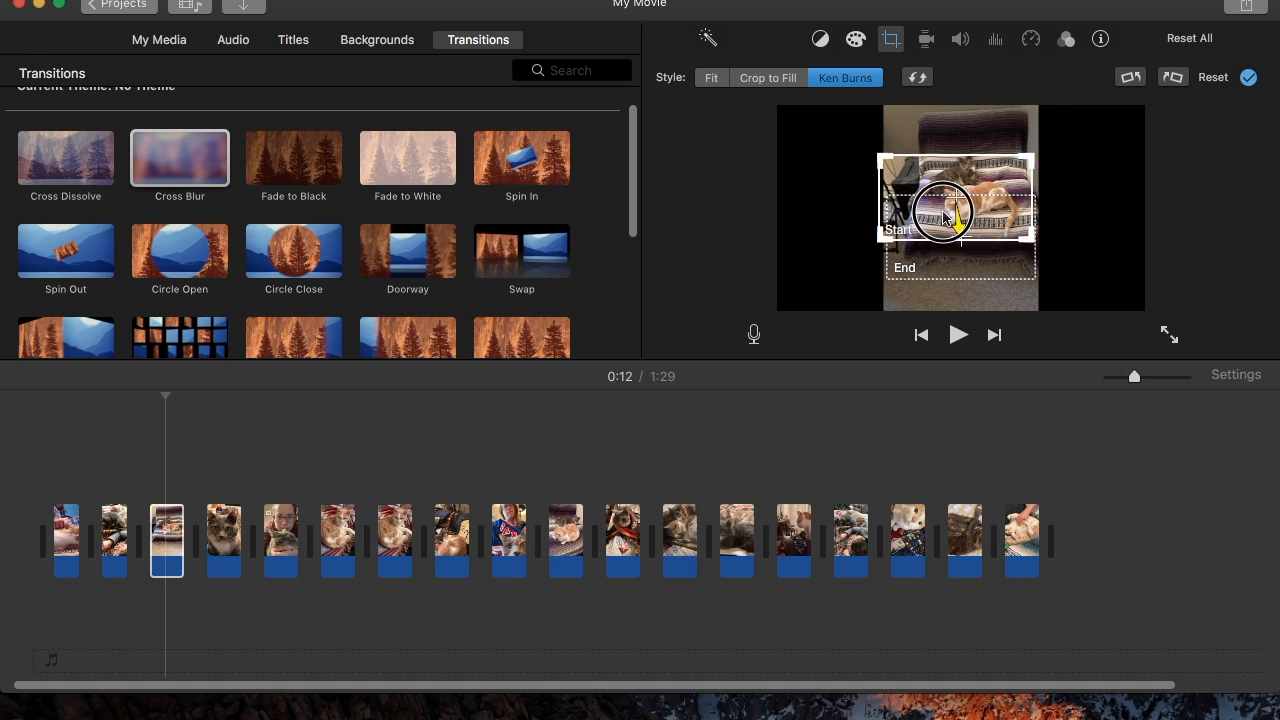
left_click_drag(944, 216, 964, 240)
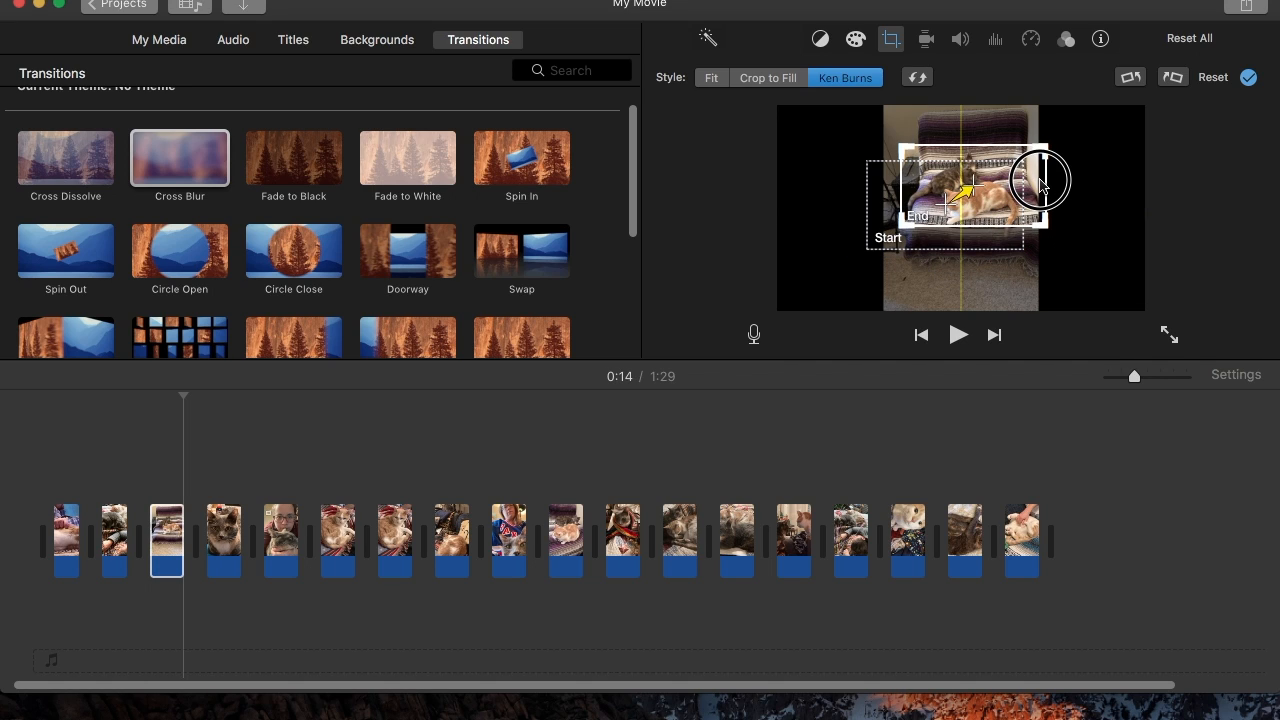
left_click(956, 336)
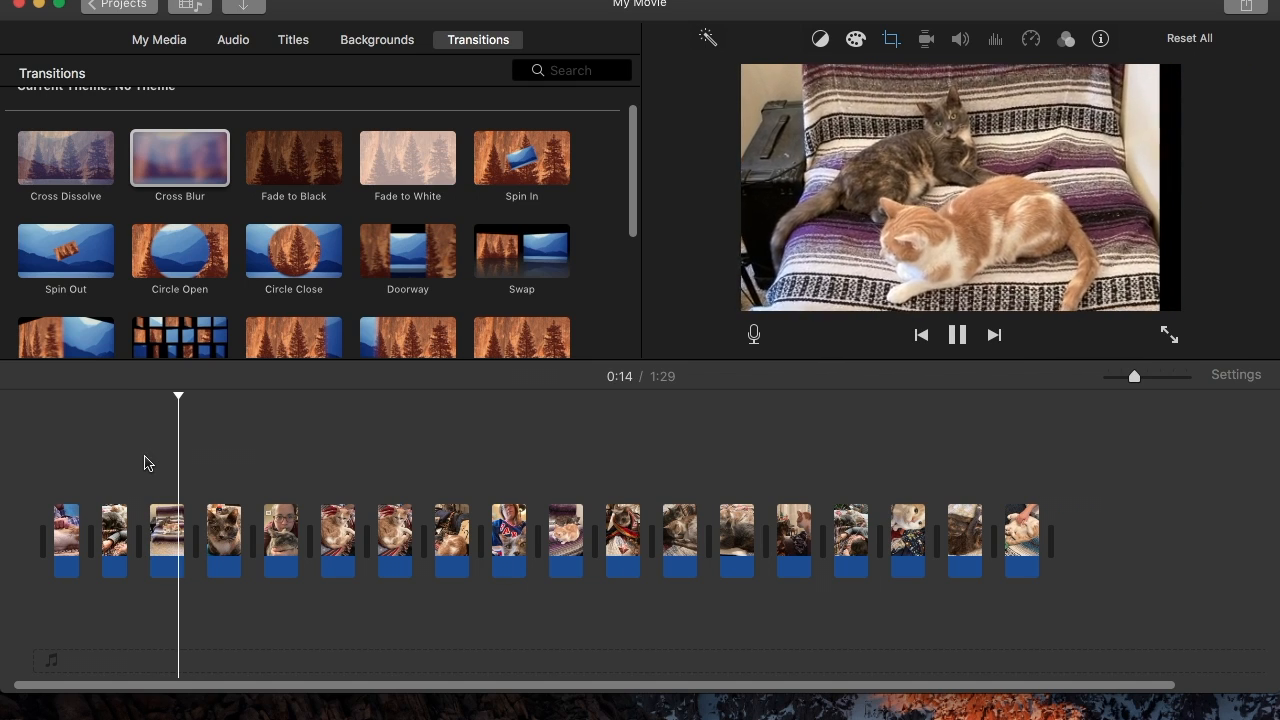
left_click(956, 334)
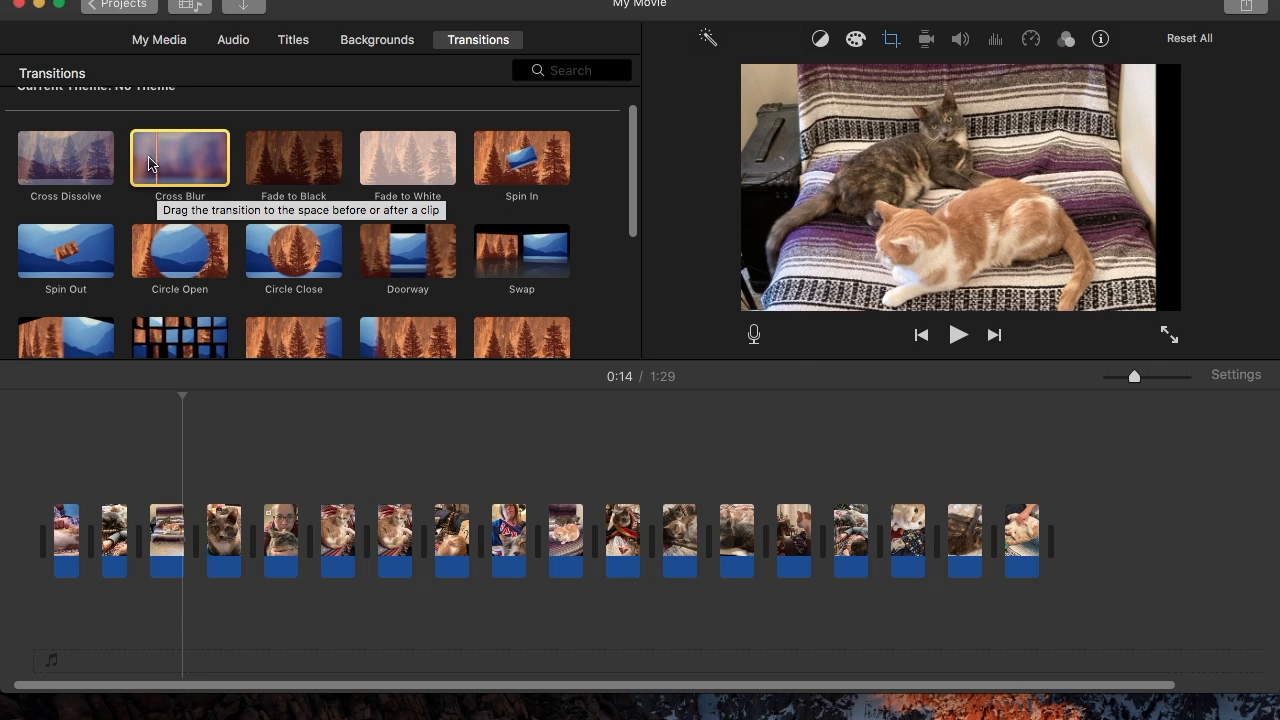
mouse_move(364, 228)
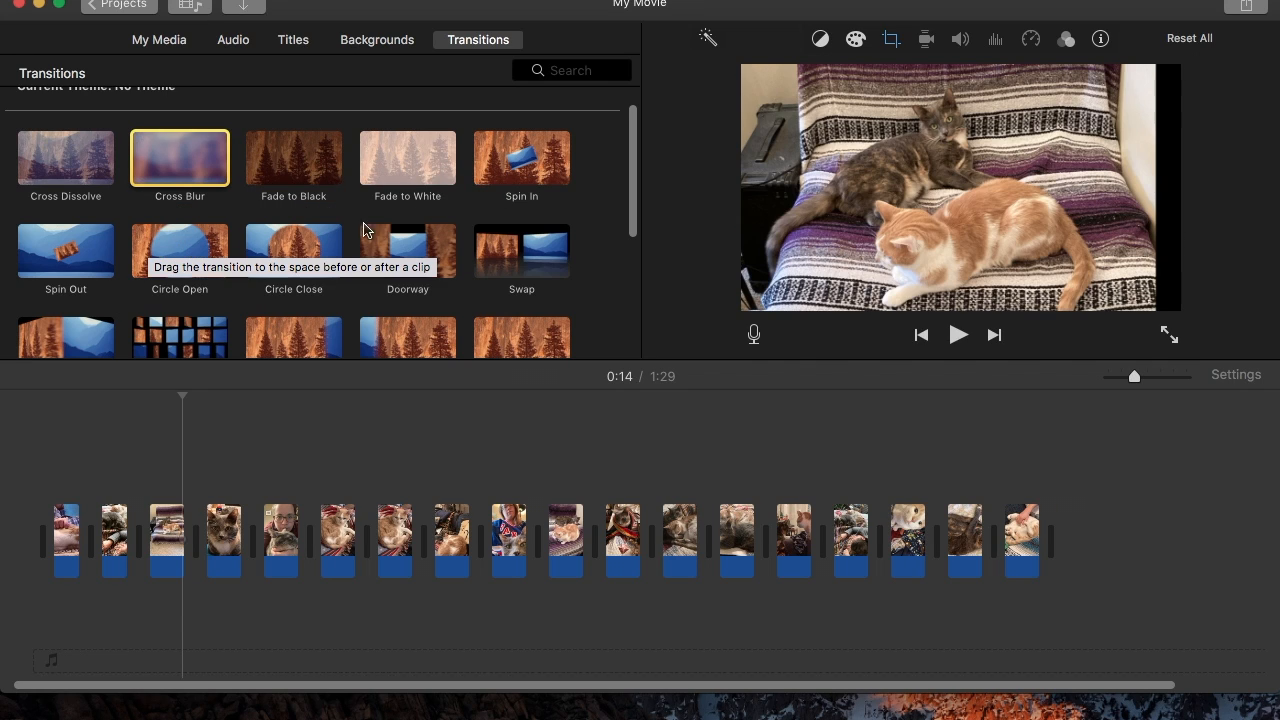
Step: Add Cross Blur transitions between the first five photo clips and preview them
scroll("down", 3)
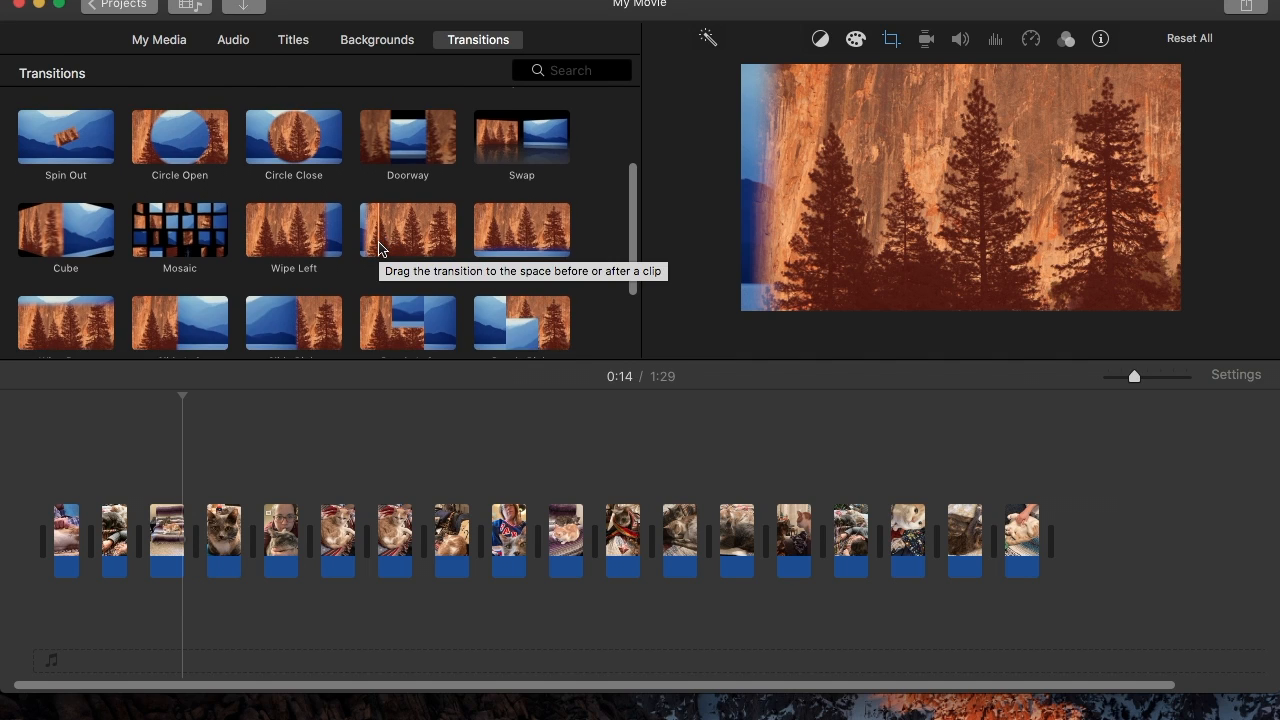
scroll("down", 3)
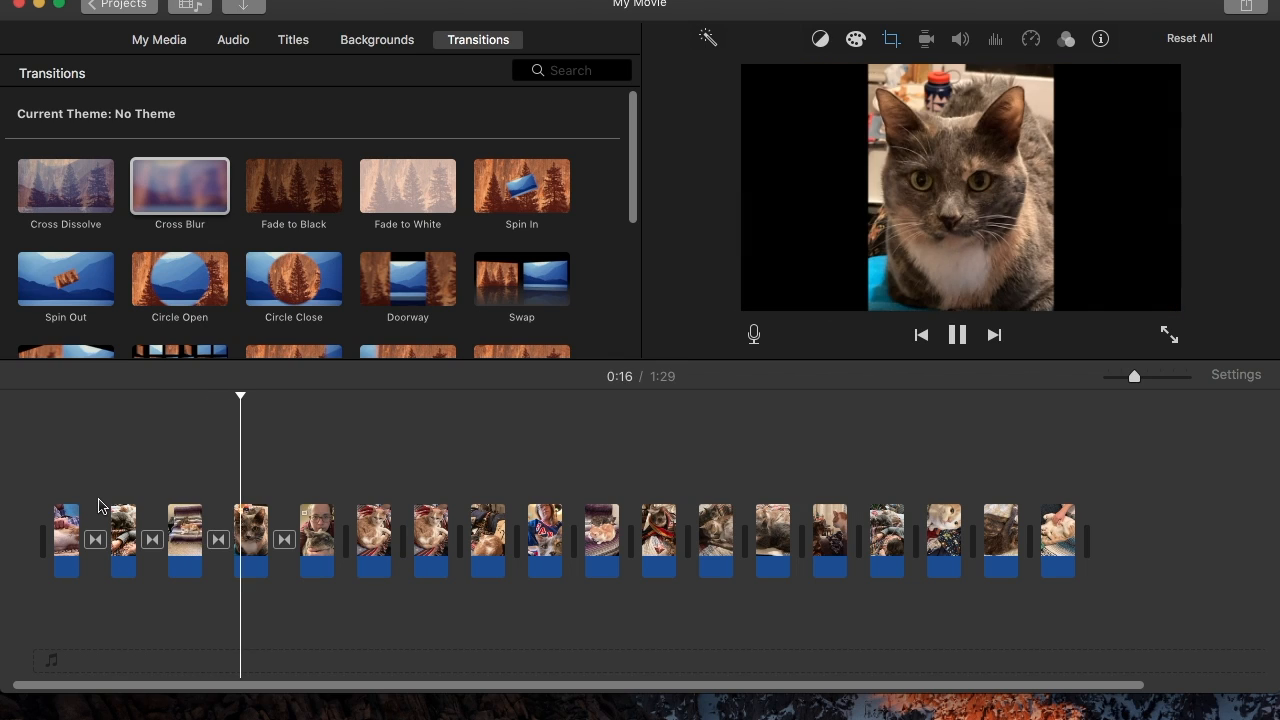
left_click(956, 334)
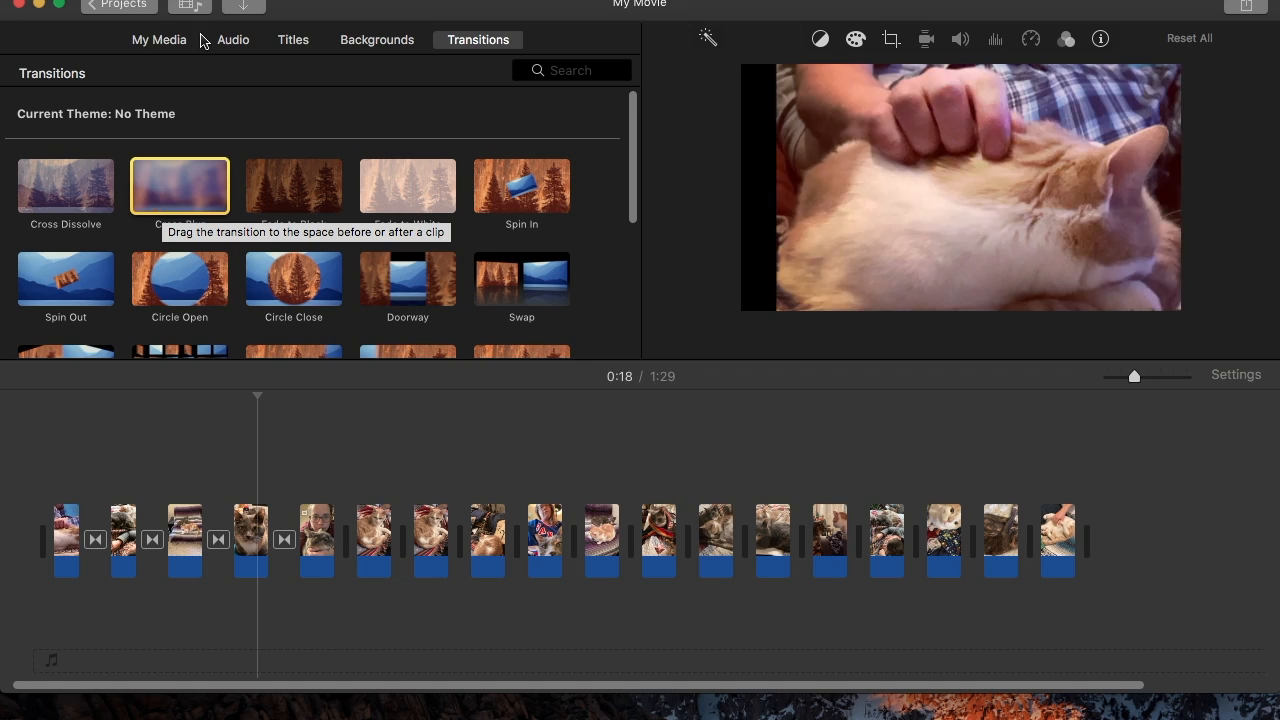
Step: Drag finalonedayrender from the iTunes list under the photos as 4:25 background music
left_click(232, 40)
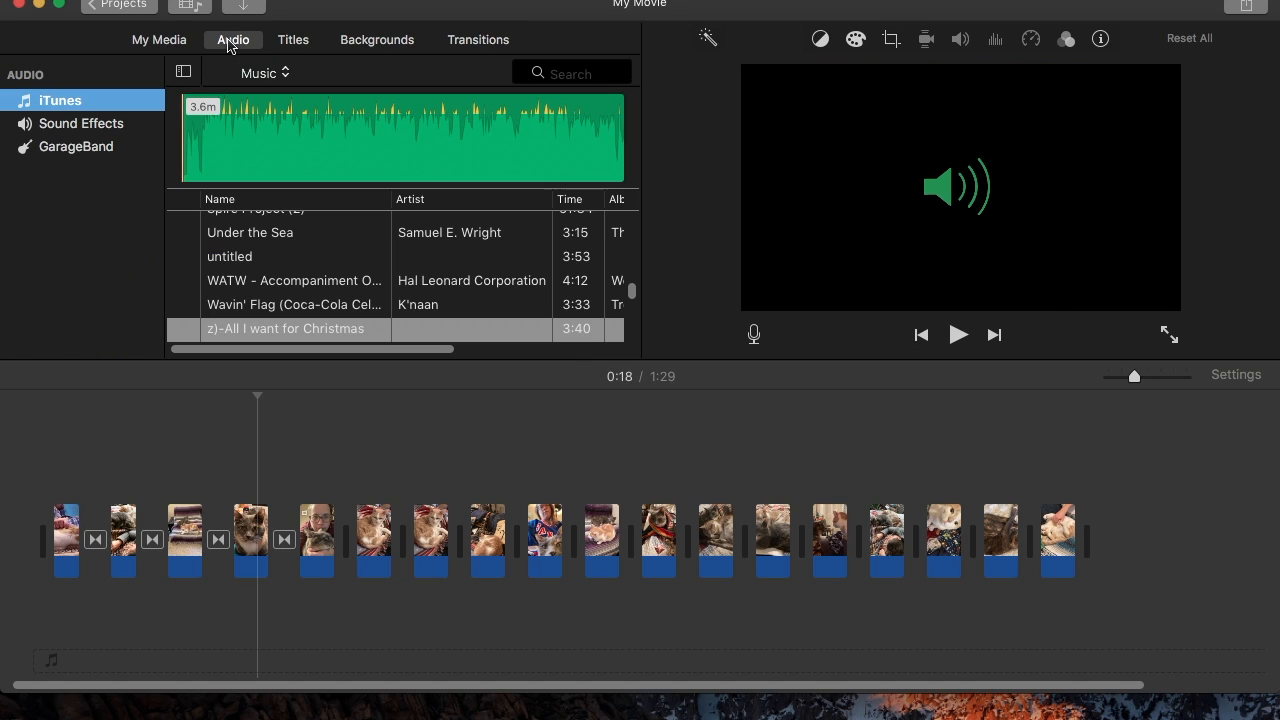
scroll("down", 3)
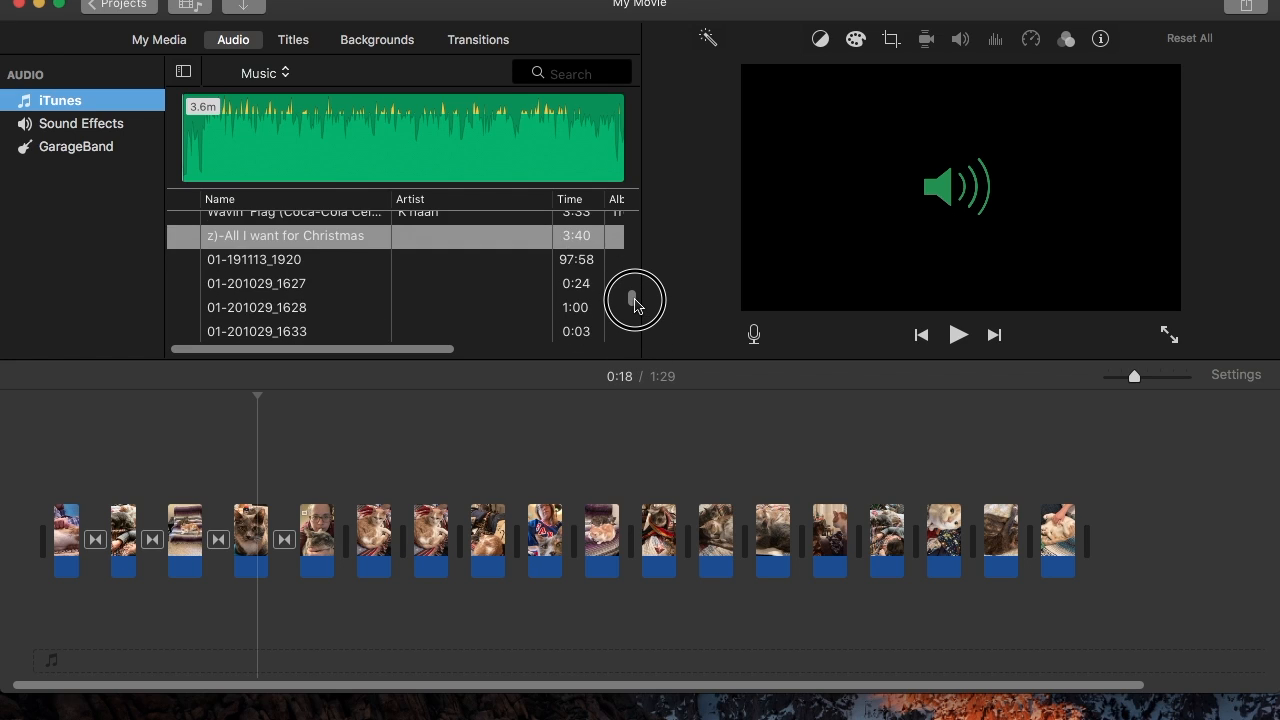
scroll("down", 3)
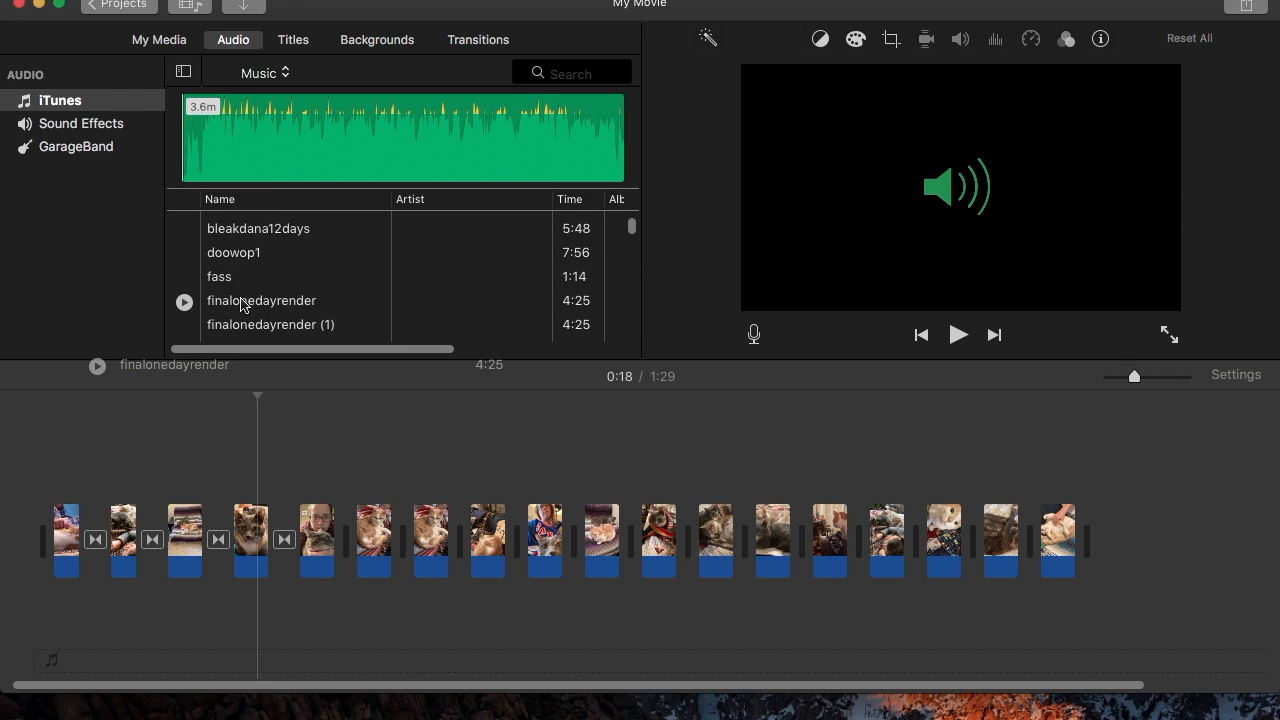
left_click_drag(262, 300, 110, 472)
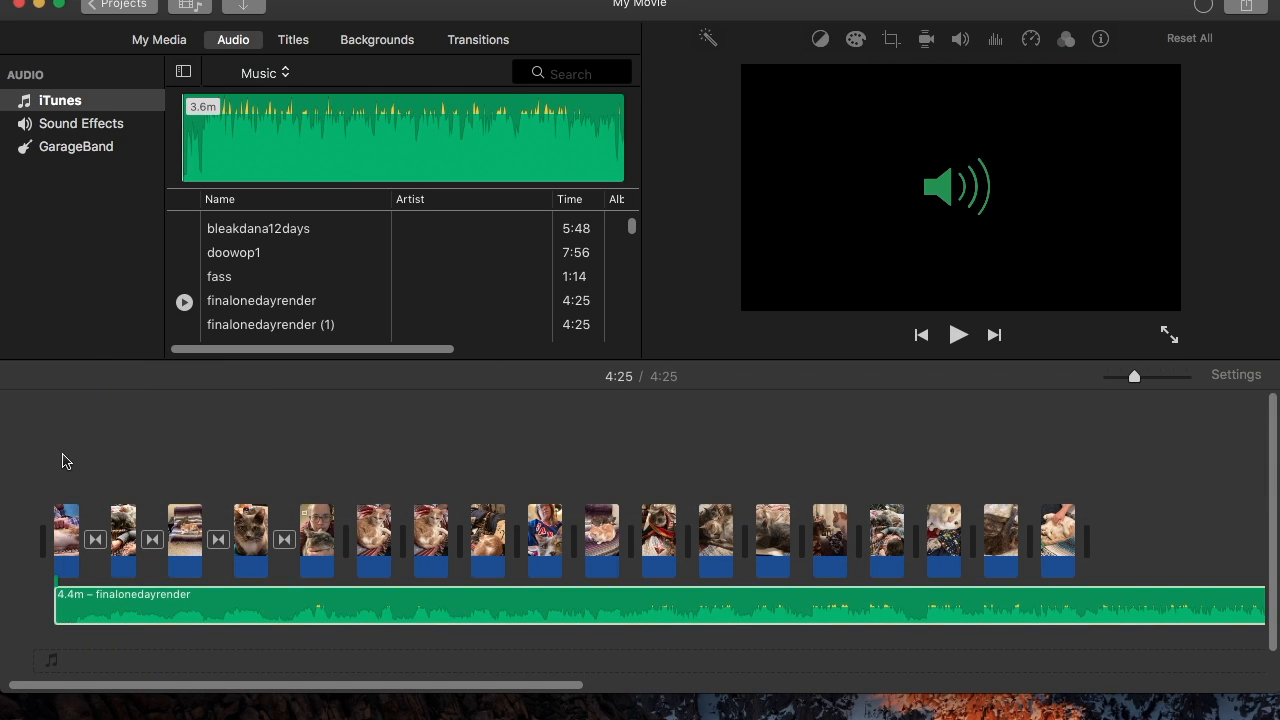
Step: Play the movie from the beginning to hear the new music, then stop
left_click(260, 300)
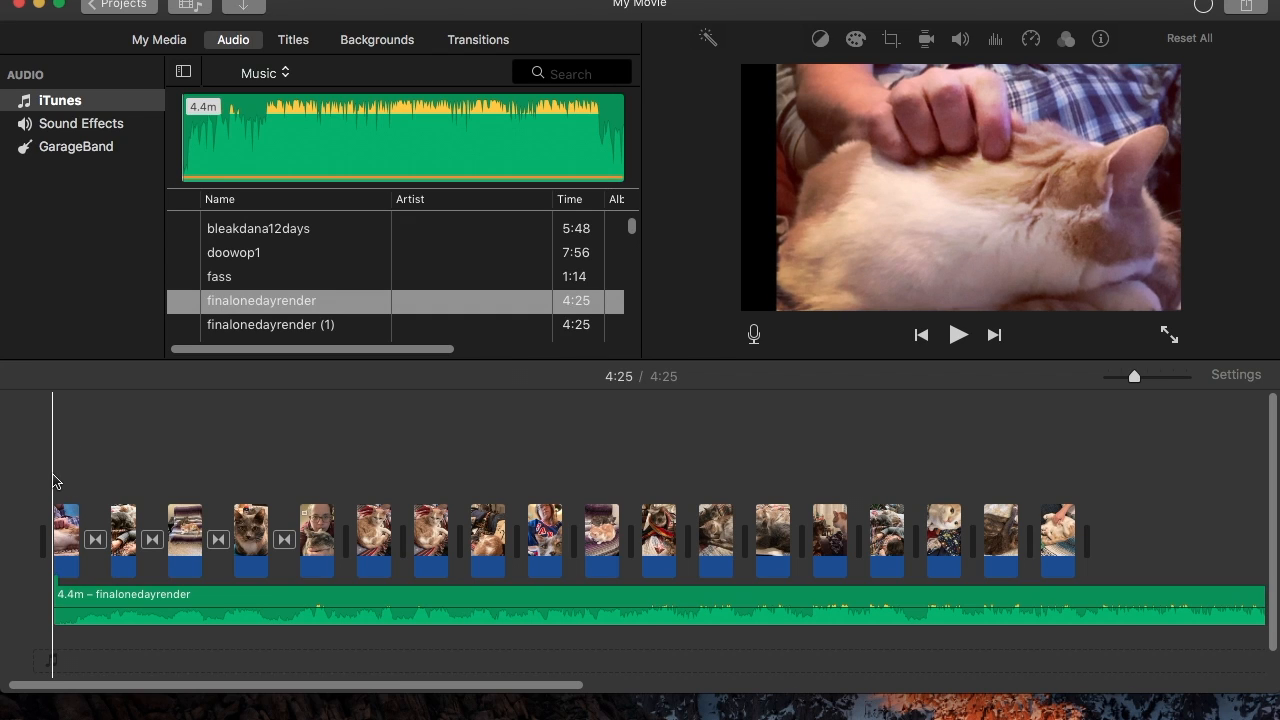
left_click(956, 336)
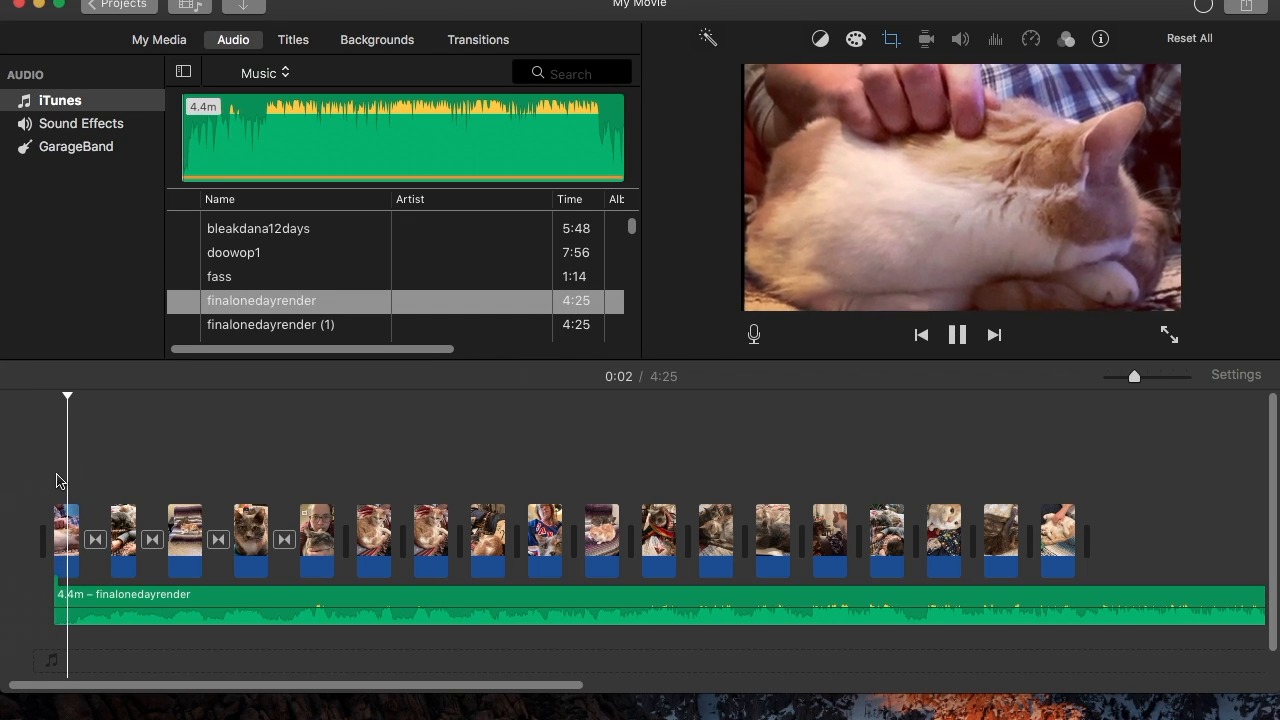
left_click(956, 336)
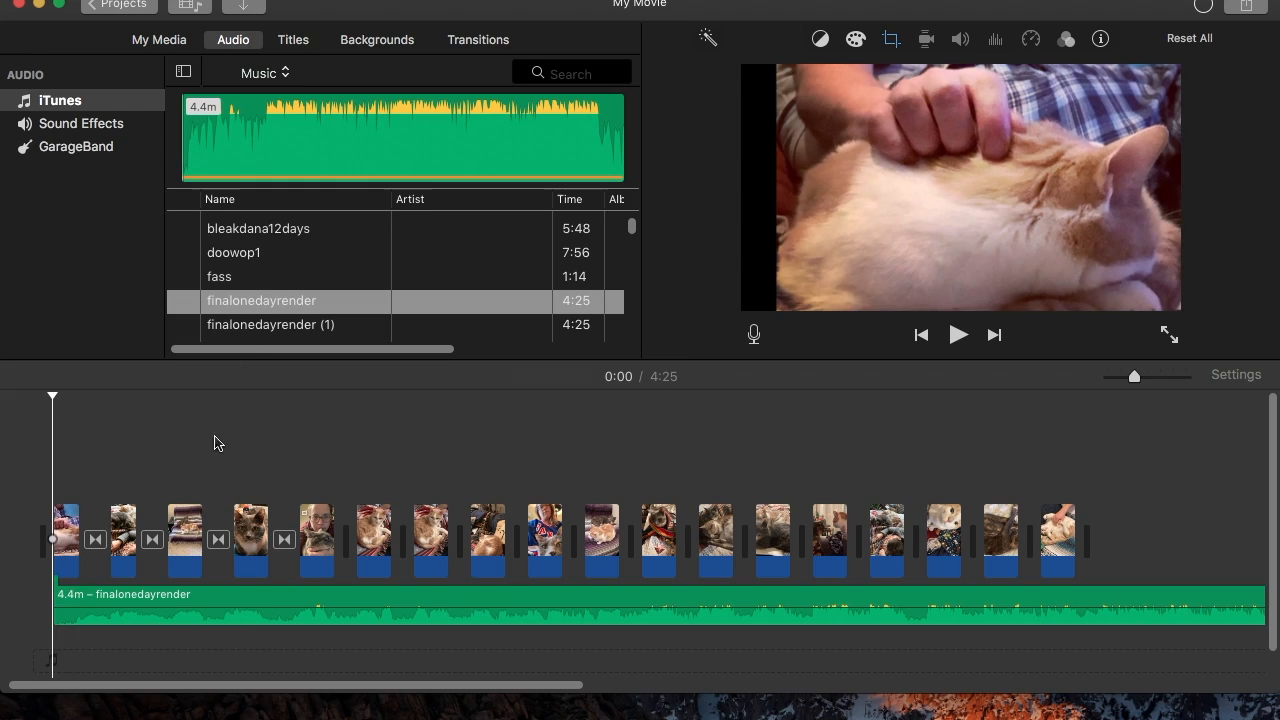
mouse_move(188, 190)
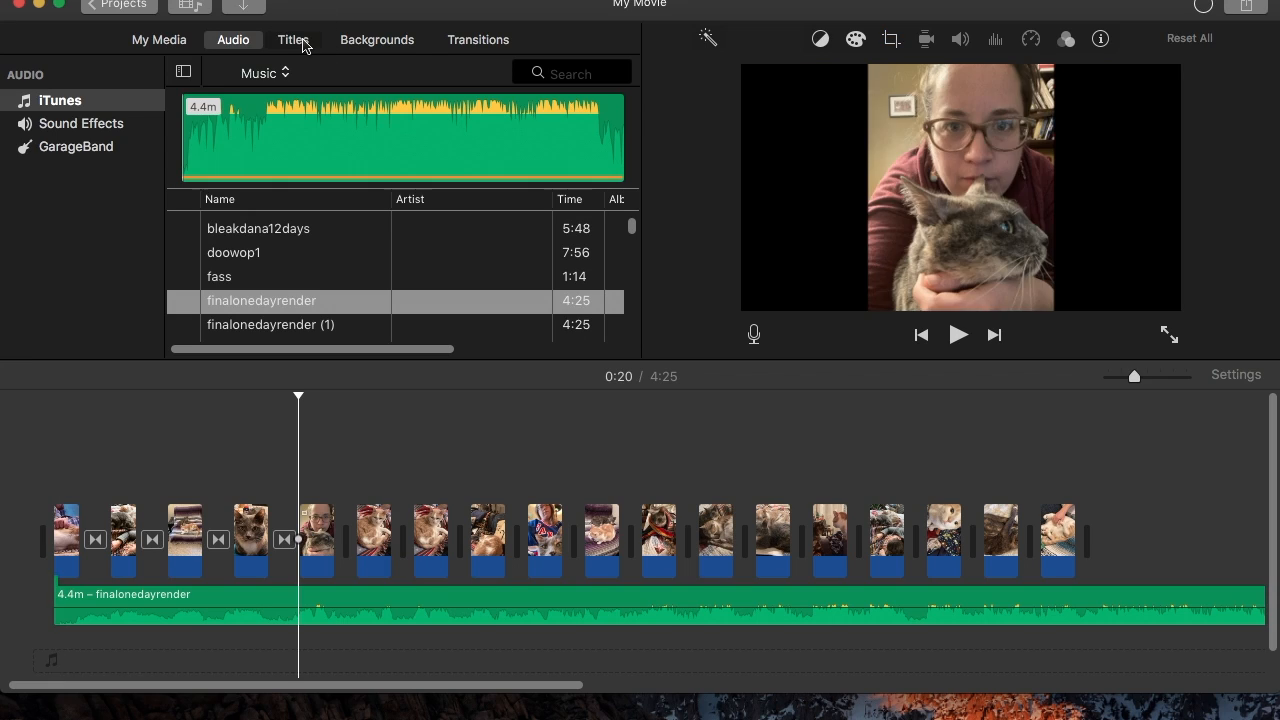
Step: Show the Titles browser with the available title styles
left_click(292, 40)
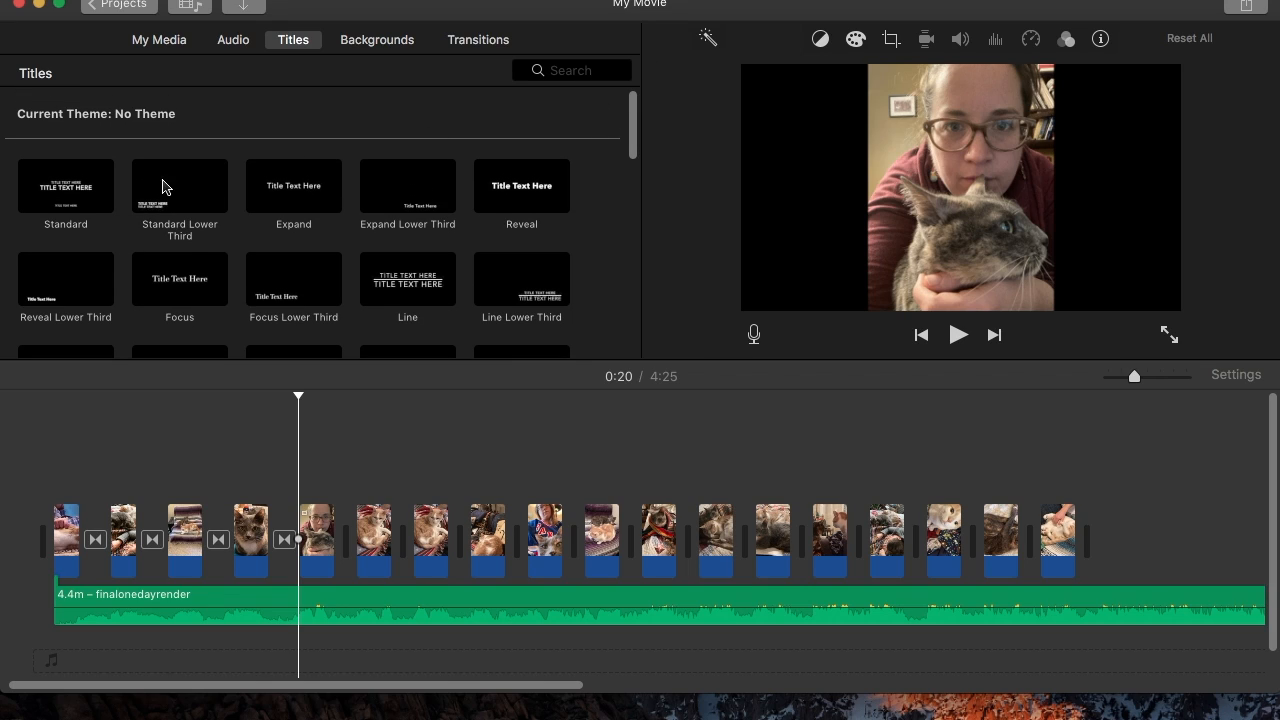
mouse_move(312, 188)
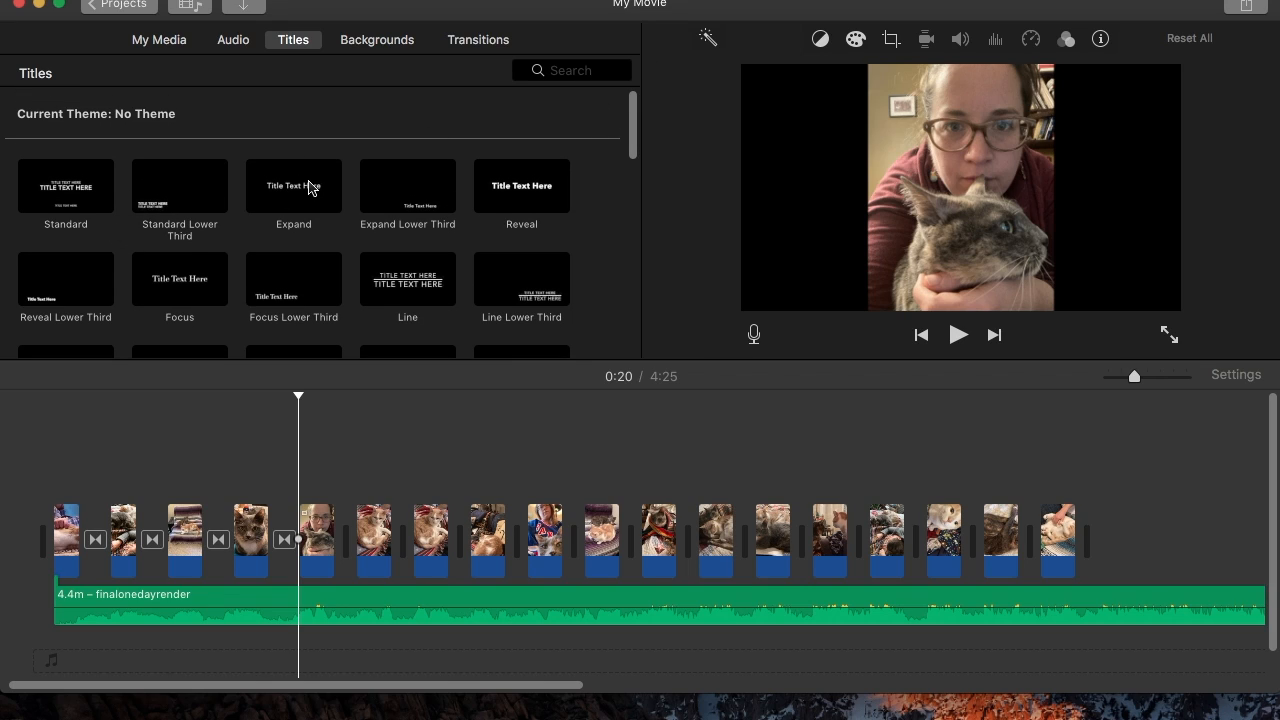